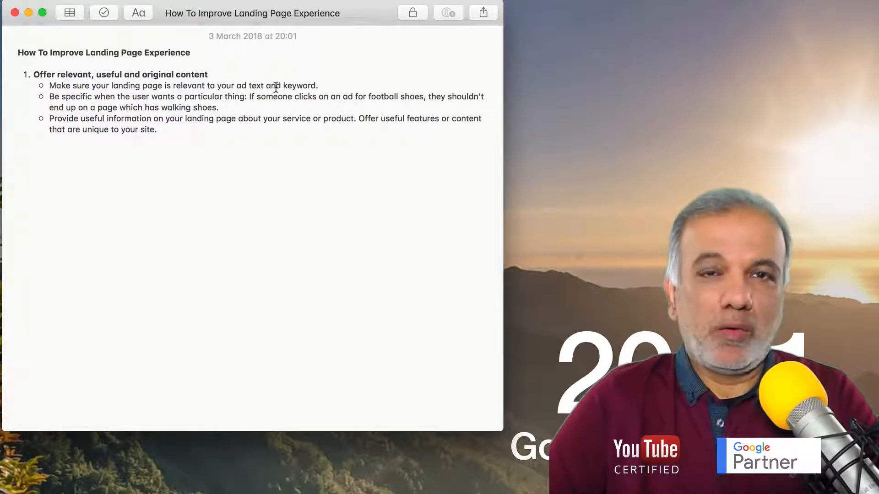
Place the cursor below the first tip section to begin the second tip on transparency
click(158, 129)
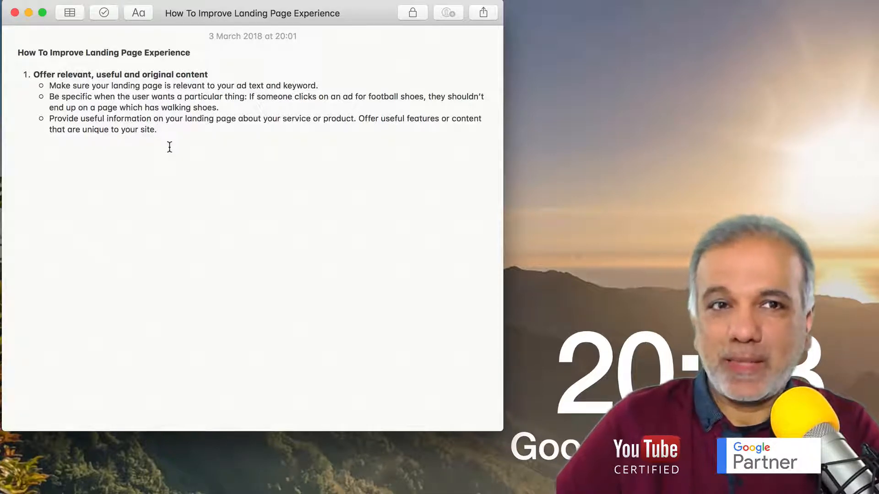
click(157, 129)
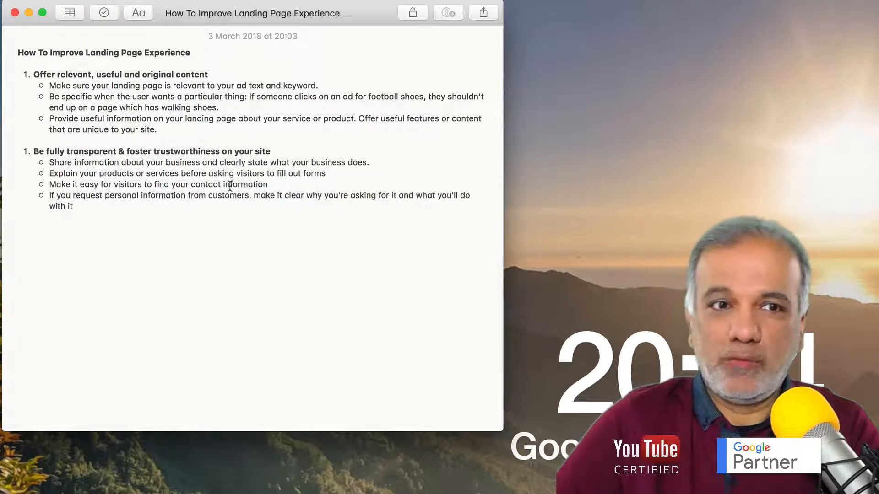
double_click(205, 184)
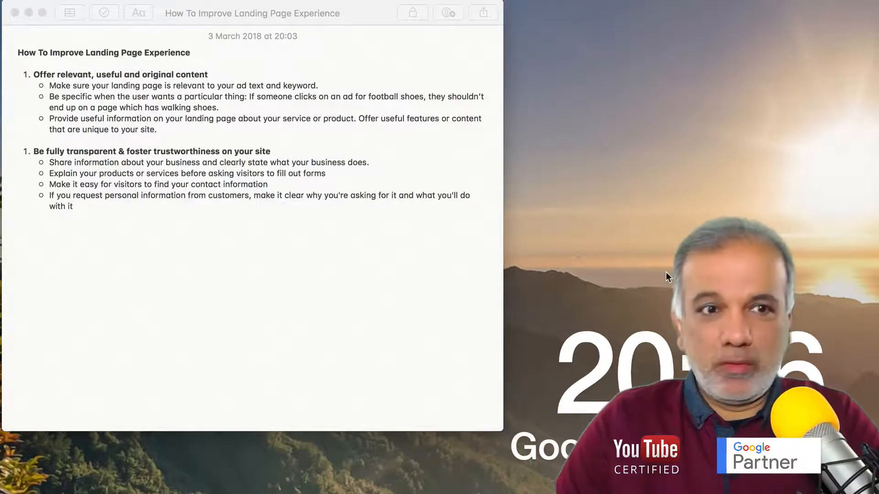
Add the third tip heading 'Make your website secure with an SSL certificate'
text(Make your website secure with an SSL certificate)
text(Make it quick & easy for people to order the product or service mentioned in your ad.)
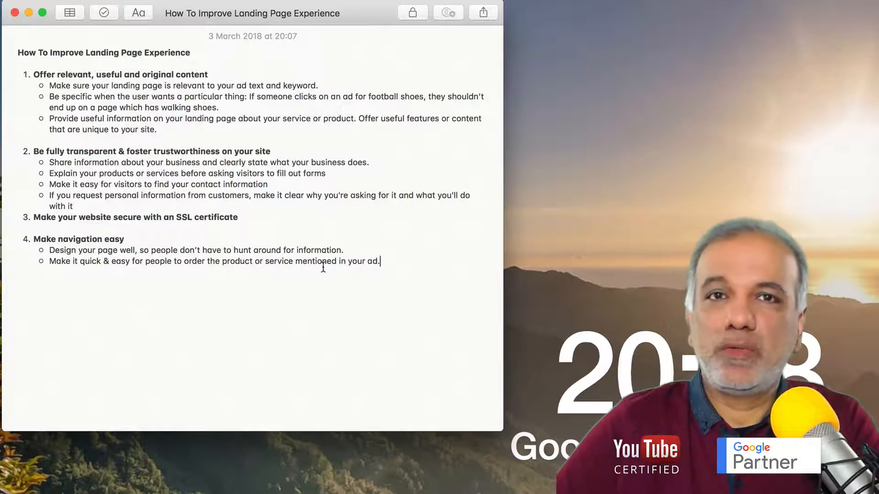
mouse_move(363, 271)
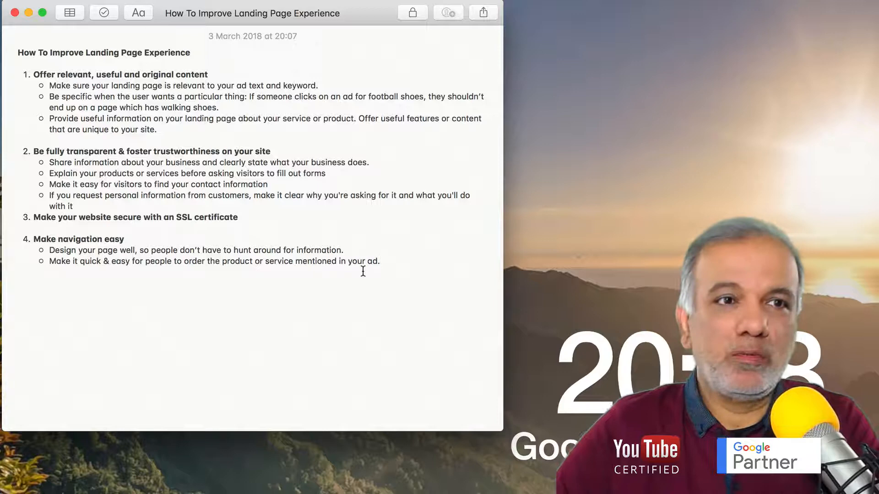
click(379, 261)
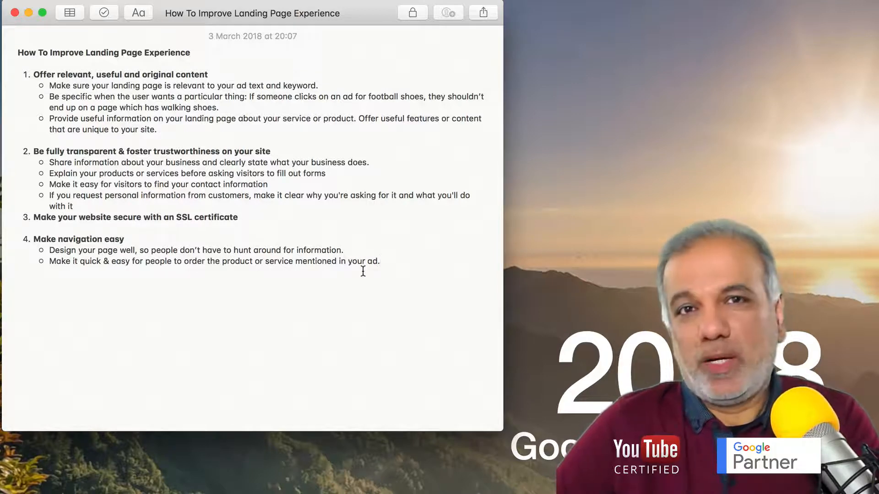
click(380, 261)
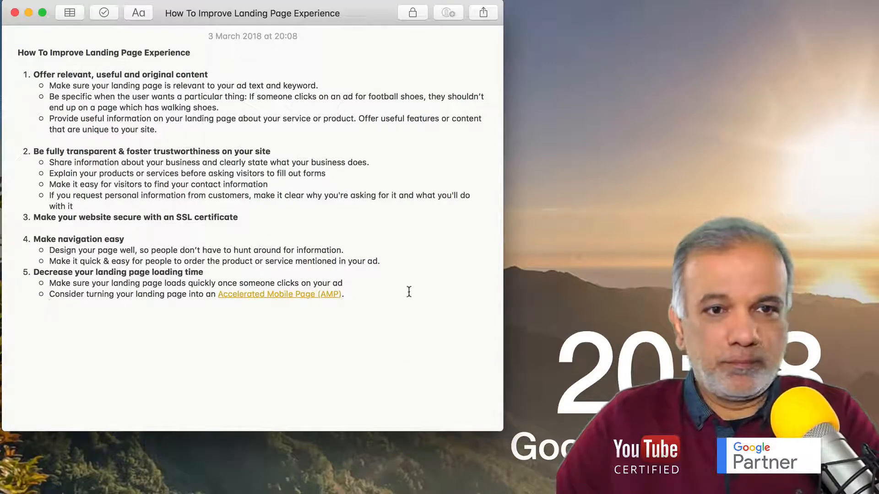
mouse_move(405, 250)
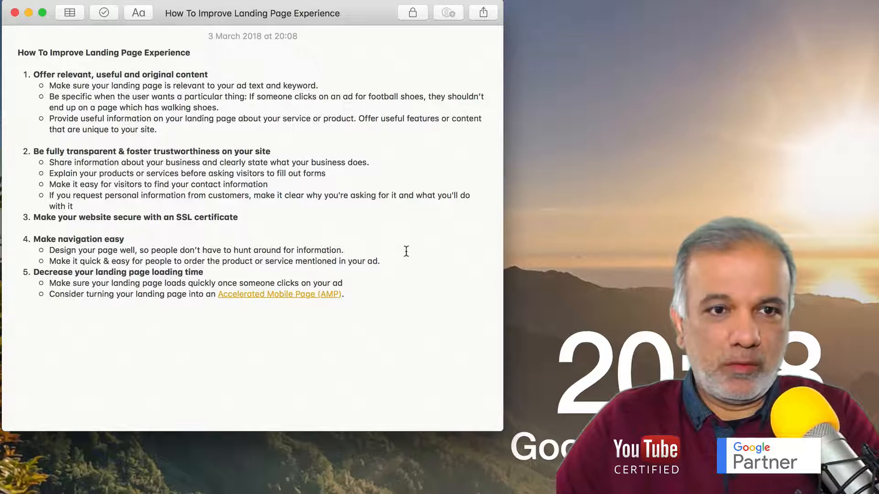
Start a new empty bullet after the second navigation tip ending 'mentioned in your ad.'
click(204, 272)
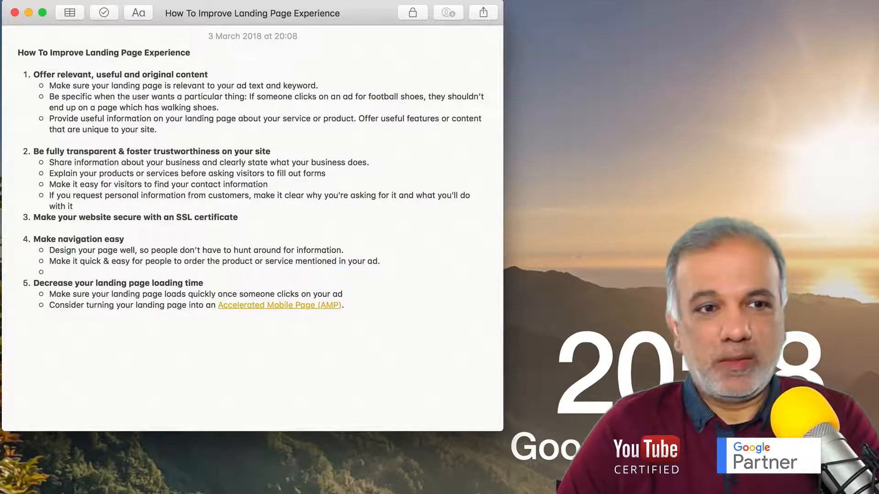
click(50, 272)
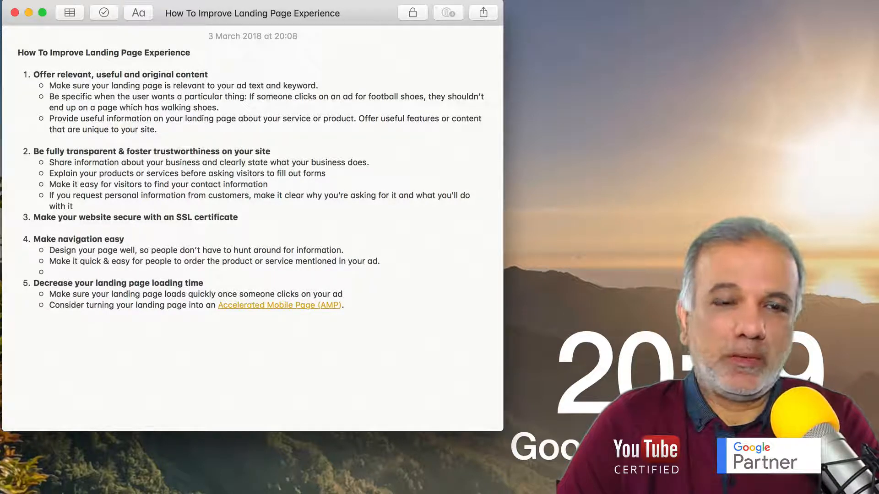
click(67, 272)
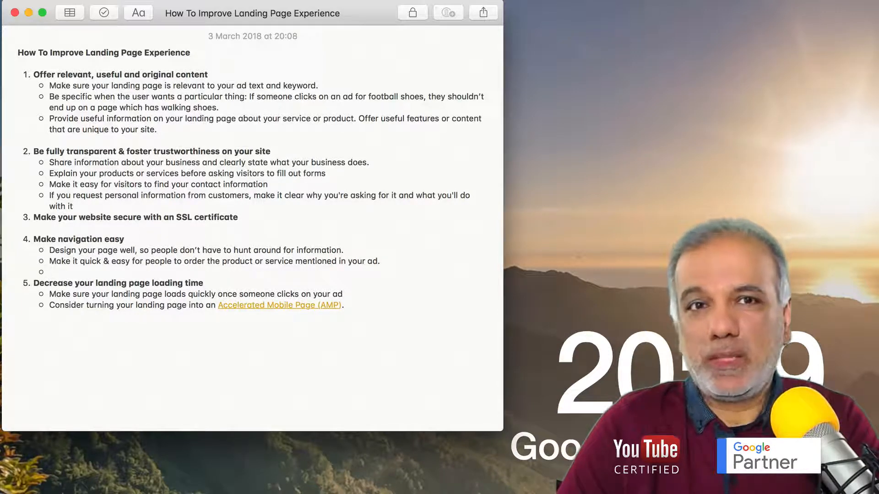
click(50, 272)
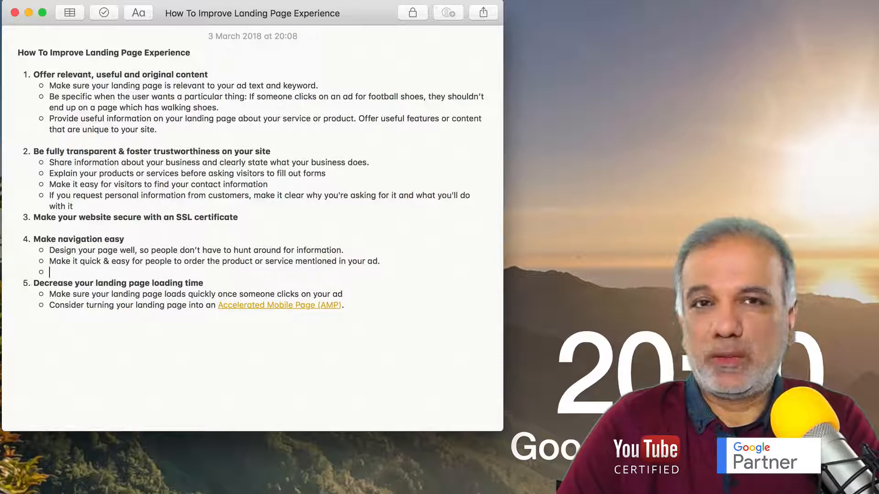